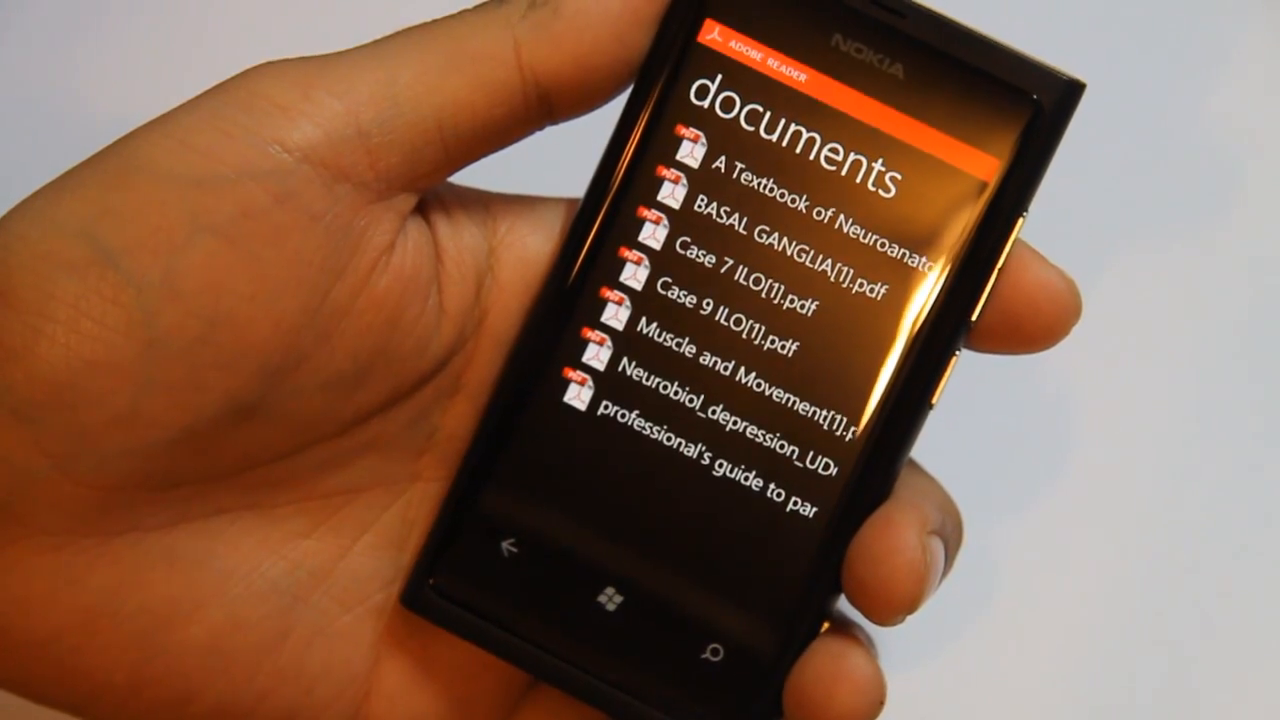
- Open a PDF from Adobe Reader's documents list
click(724, 316)
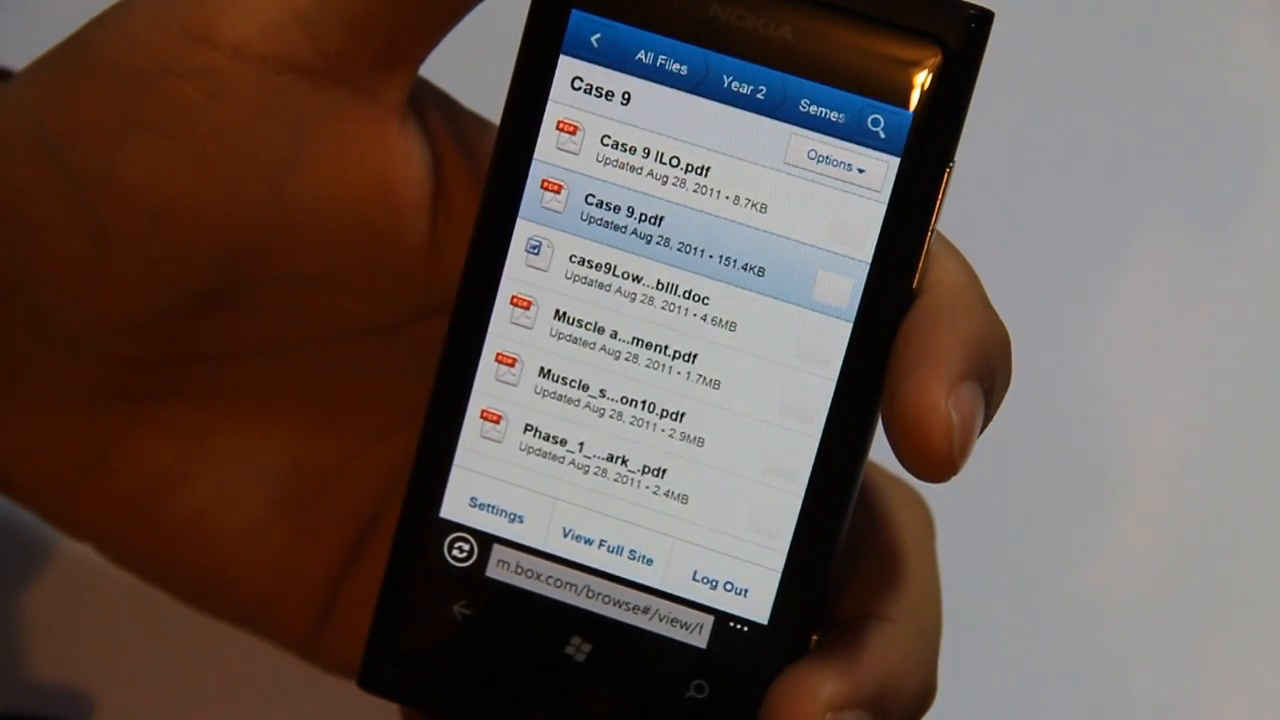
- Show the details page for Case 9.pdf from the Case 9 folder on m.box.com
click(640, 210)
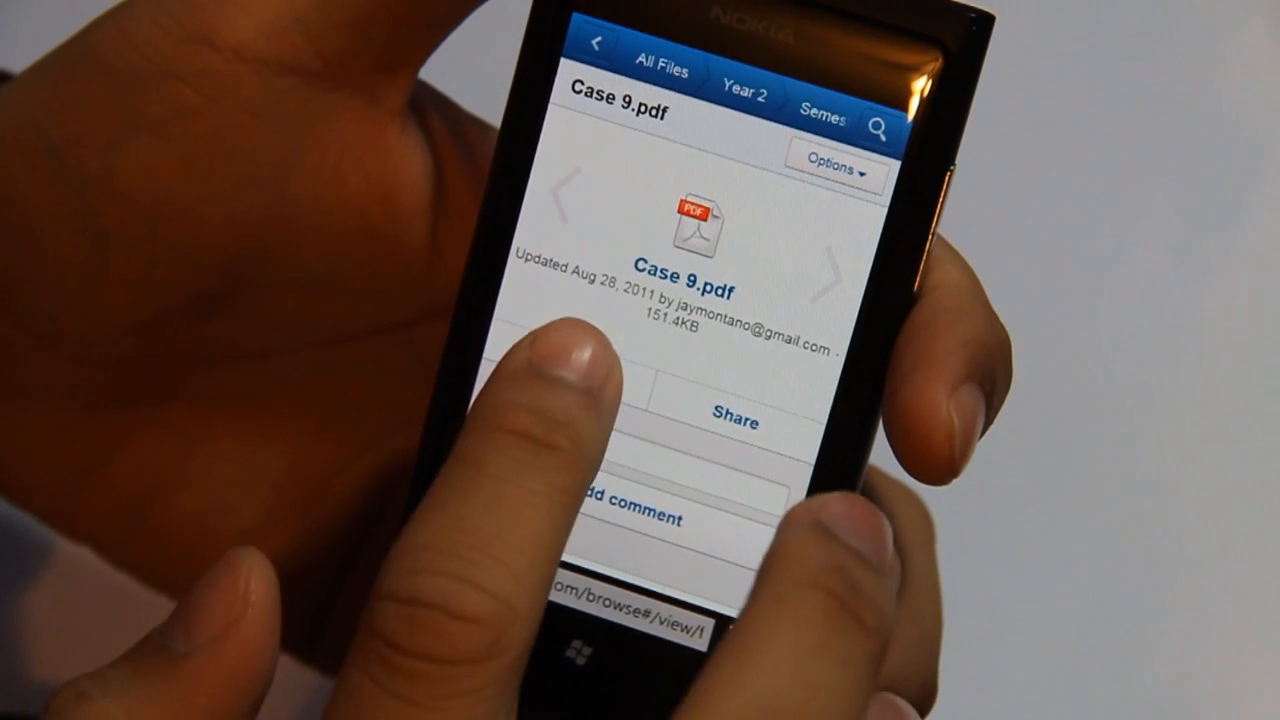